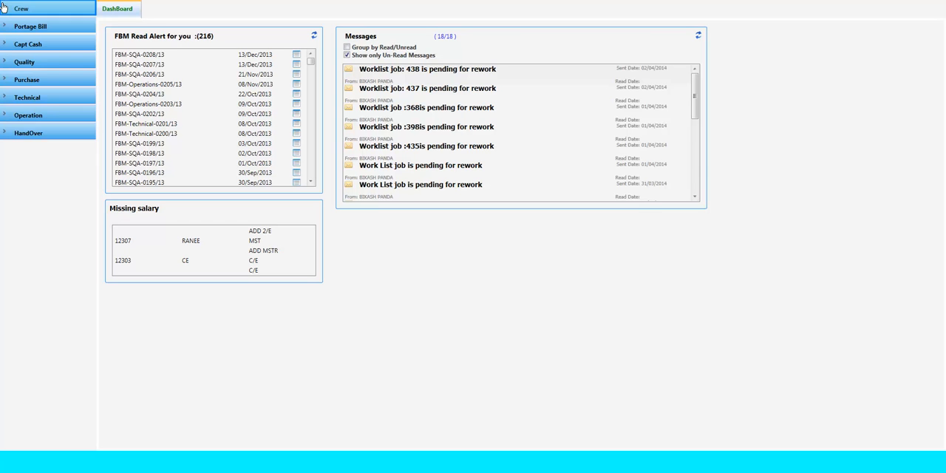
# - Expand the Crew section to reveal Crew Index, Crew Mail Packet and Crew Evaluation pages
pyautogui.click(21, 9)
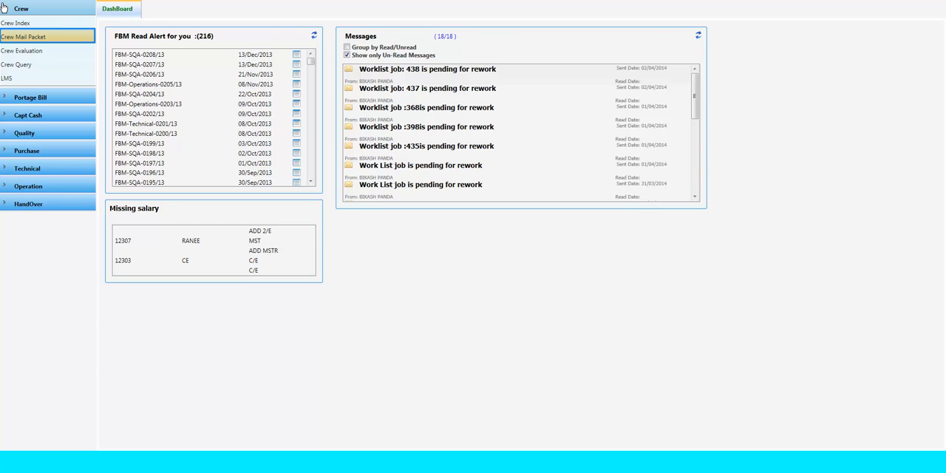
# - Show the Crew Mail Packet list with packet references, sent dates, ports and received status
pyautogui.click(23, 36)
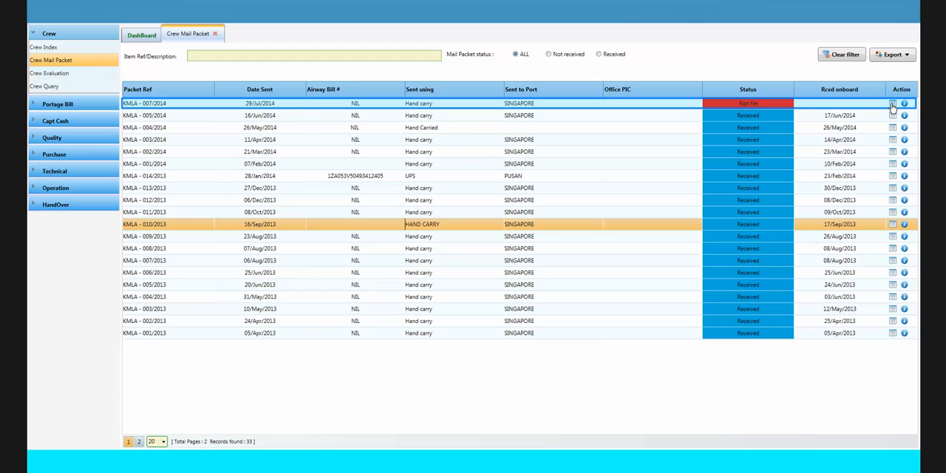
# - View packet KMLA - 007/2014 details and enter 'Received' as the Vessel Received Remarks
pyautogui.click(893, 104)
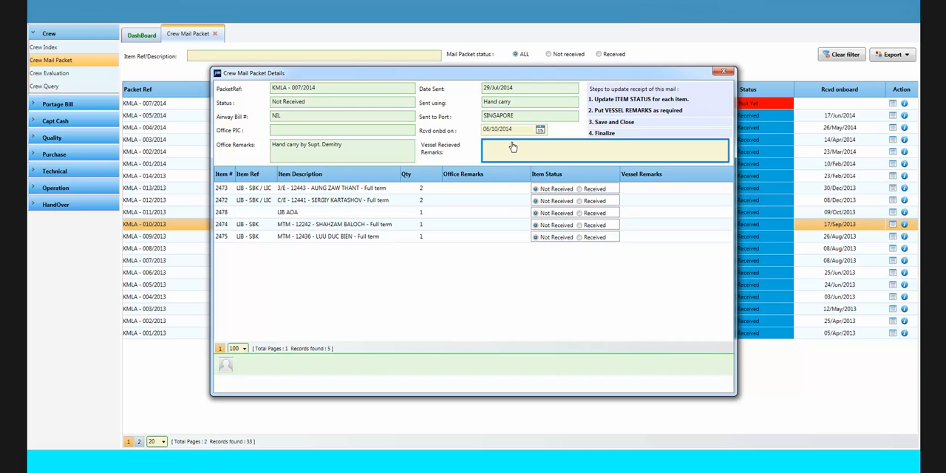
pyautogui.write('Received')
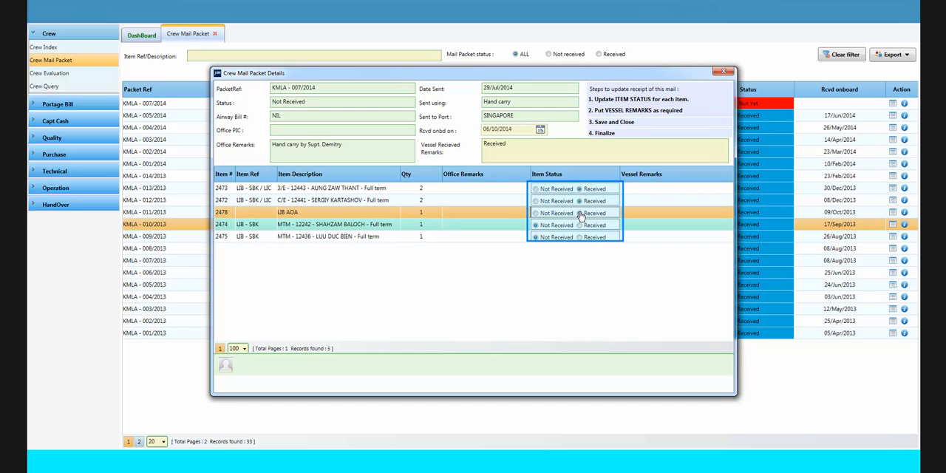
# - Mark the fourth mail item of packet KMLA - 007/2014 as Received in the Item Status column
pyautogui.click(579, 224)
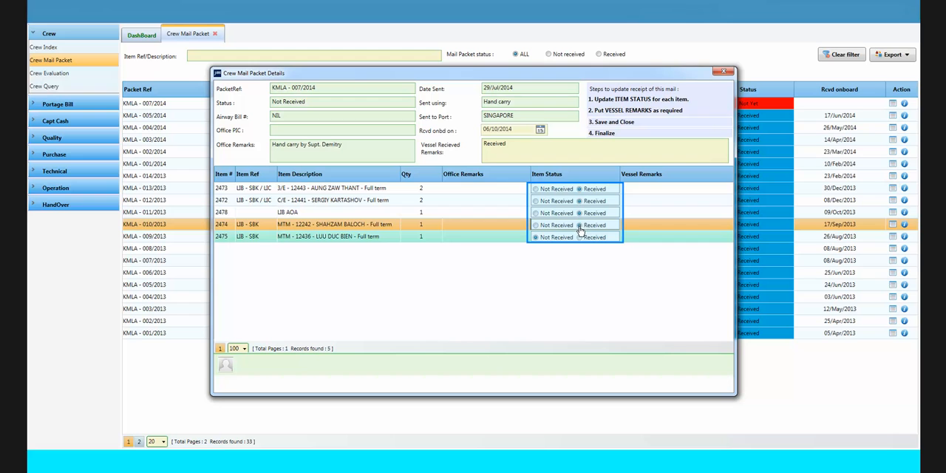